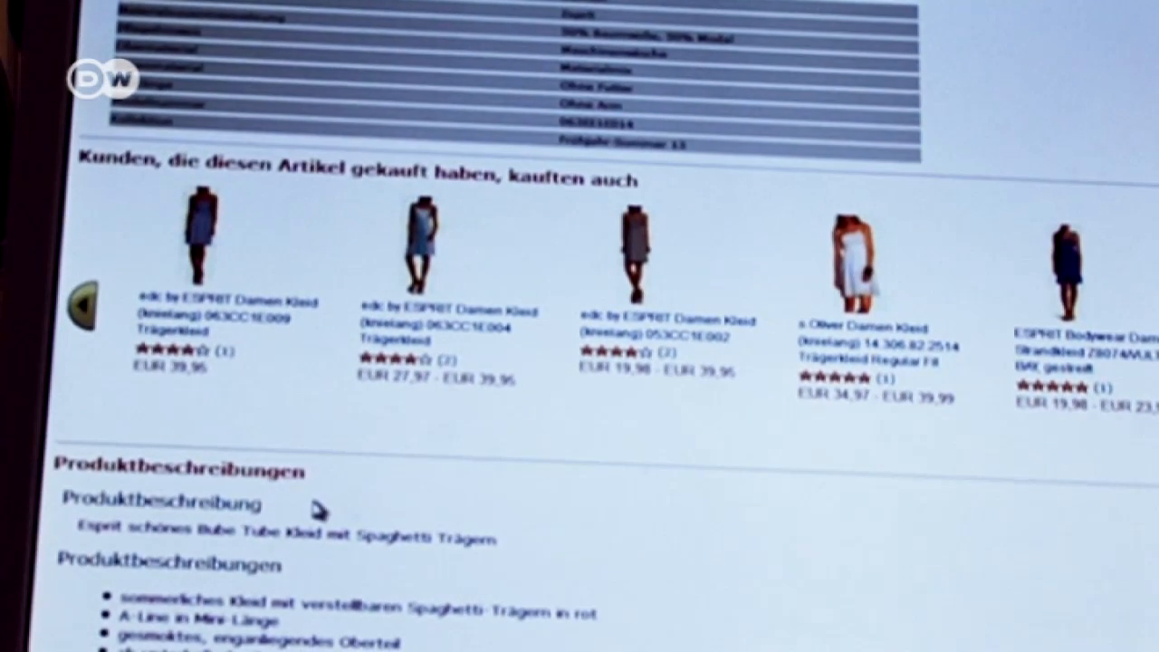
scroll("down", 3)
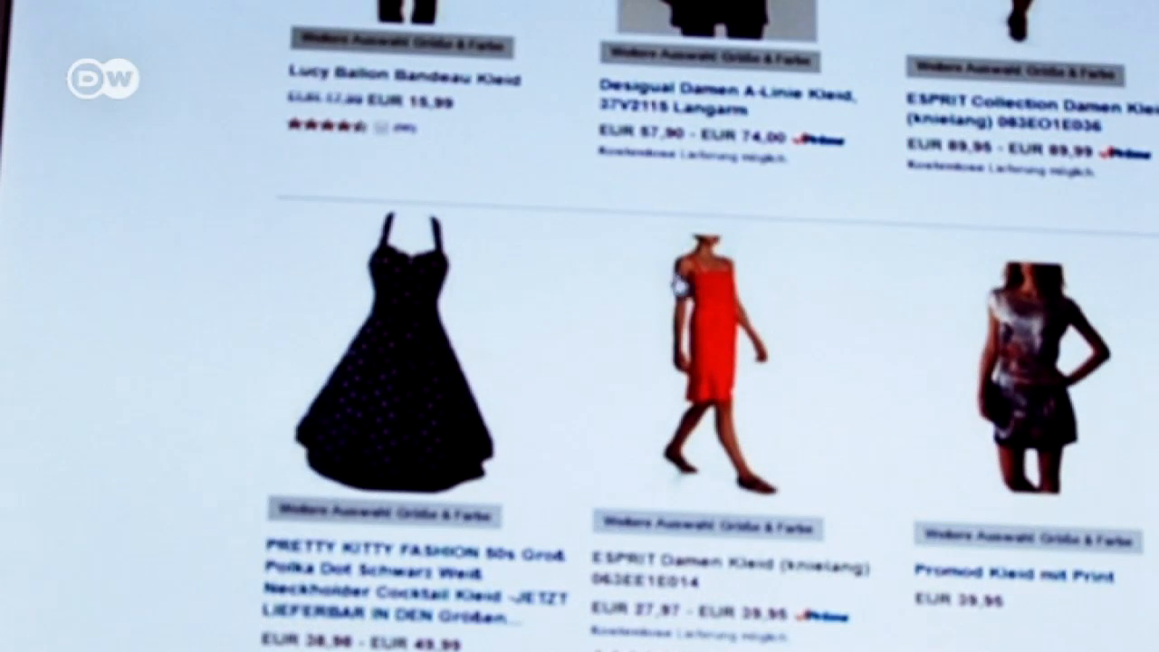
left_click(715, 353)
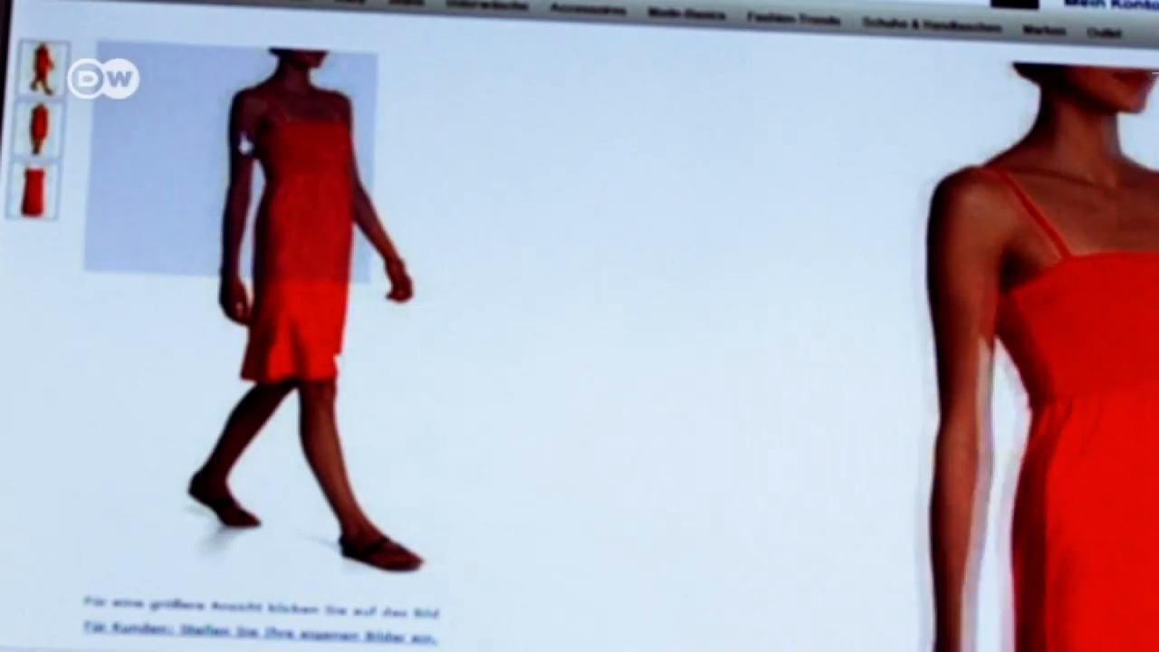